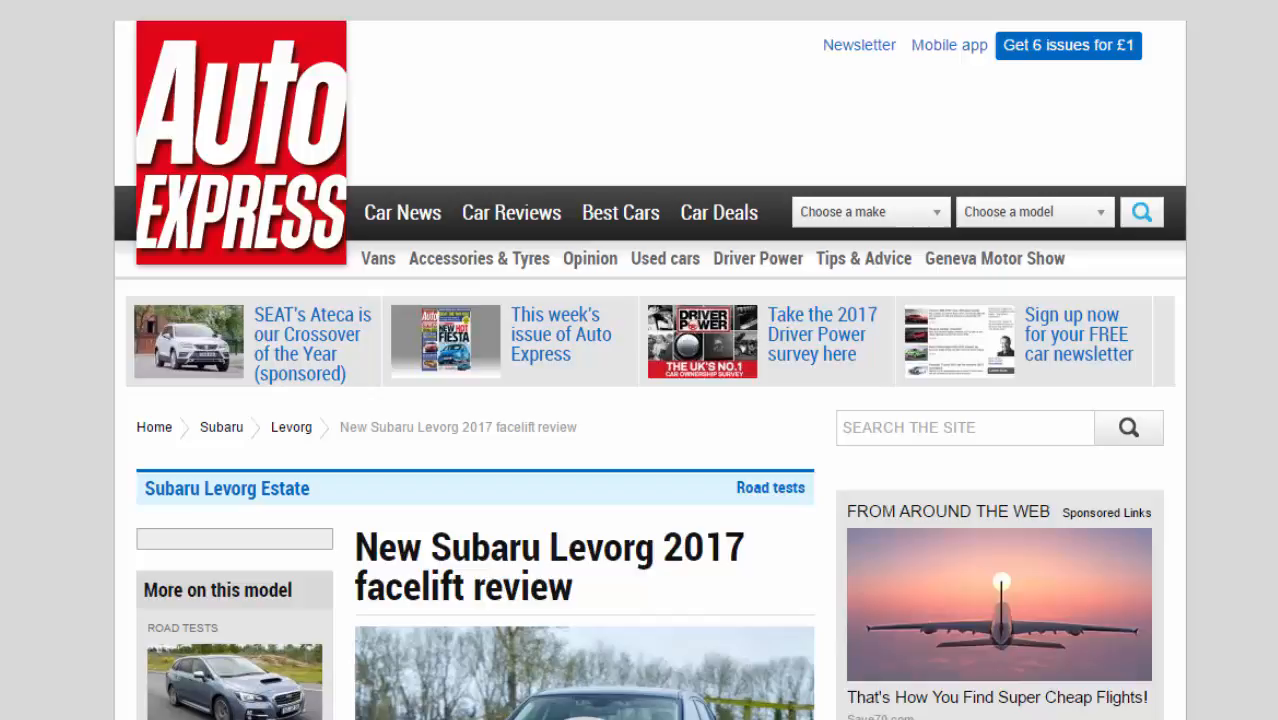
Open the Levorg review's photo gallery and advance to photo 2, the rear view.
click(584, 680)
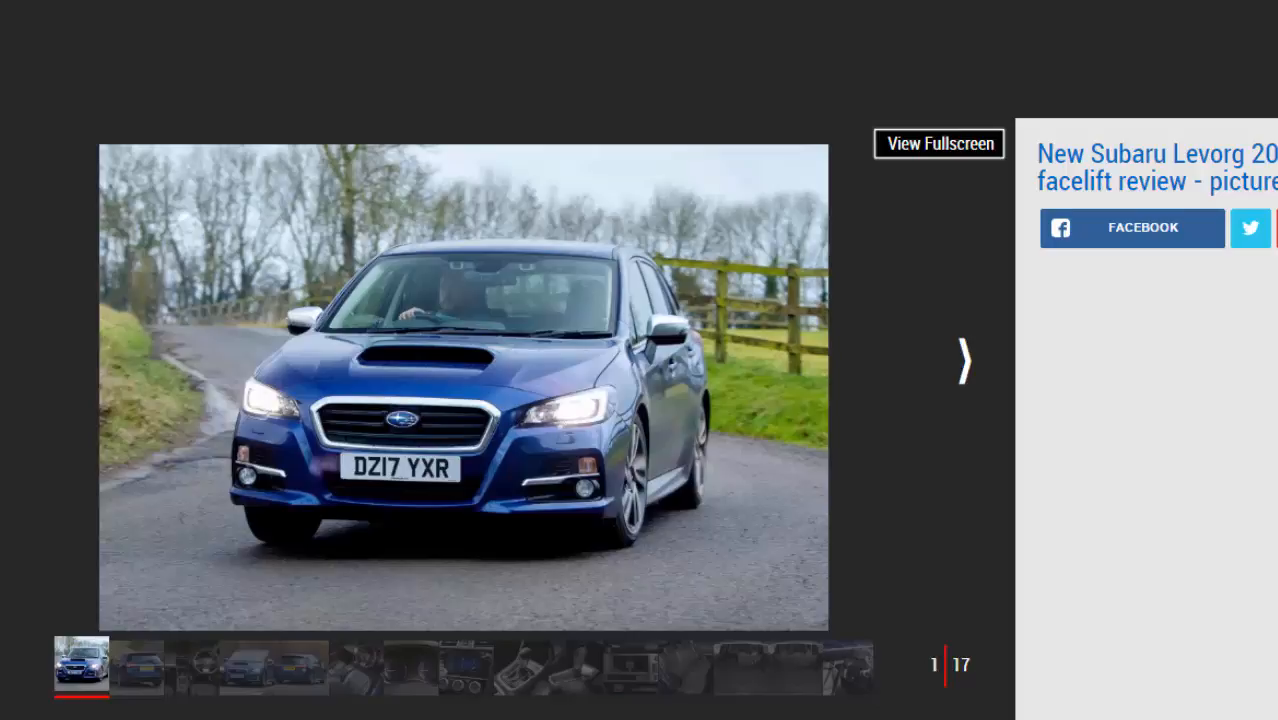
click(962, 360)
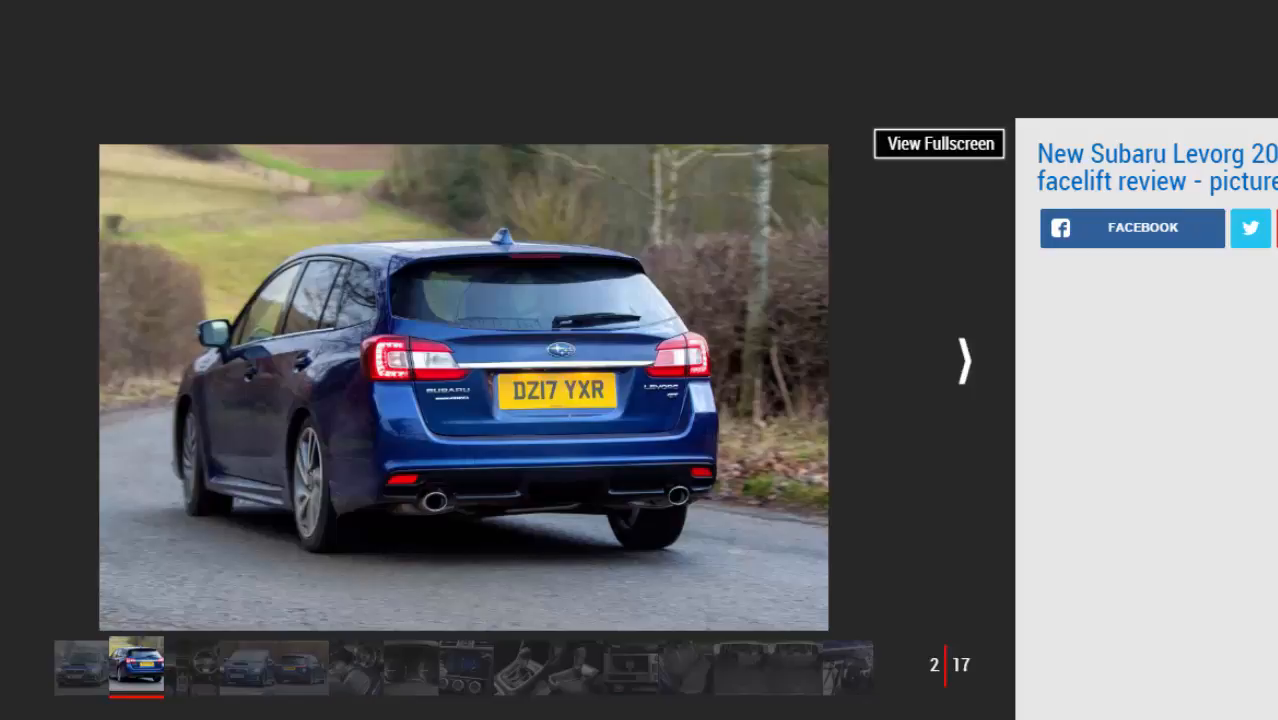
Advance past the dashboard shot to gallery photo 4 of 17, a front view.
click(962, 360)
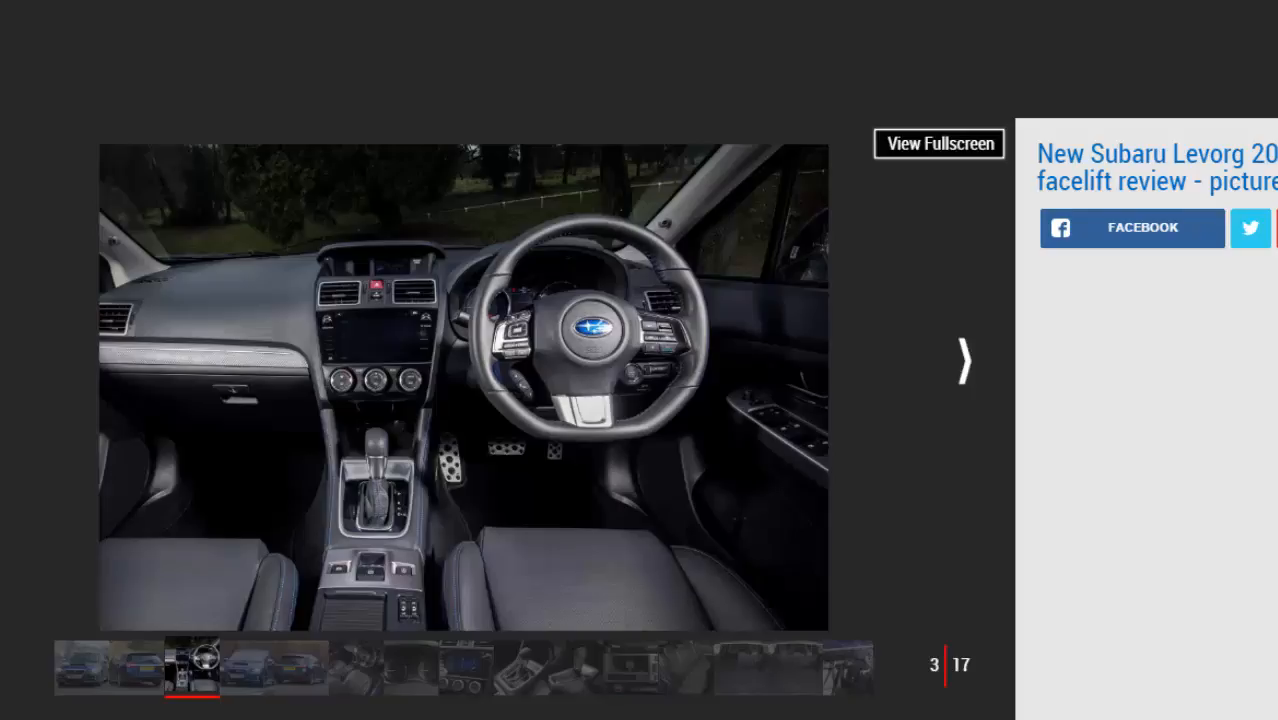
click(963, 360)
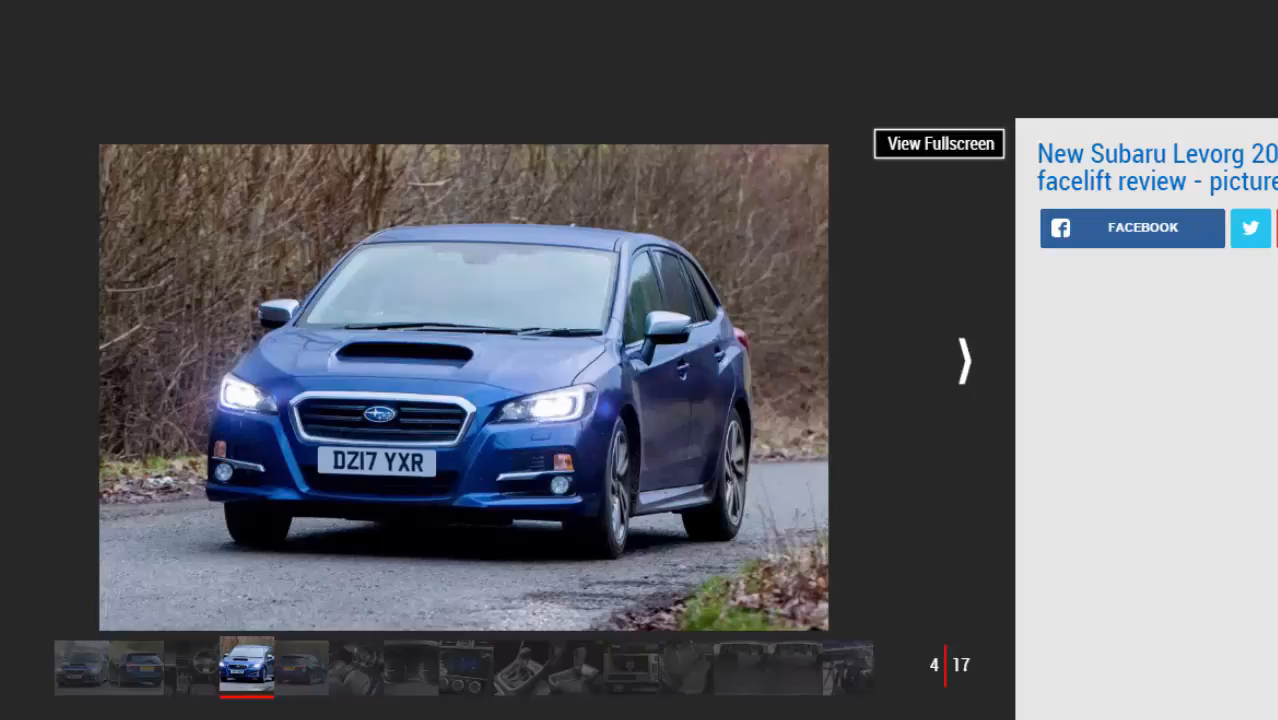
Advance through the rear view and front cabin photos to photo 7, the instrument dials.
click(962, 360)
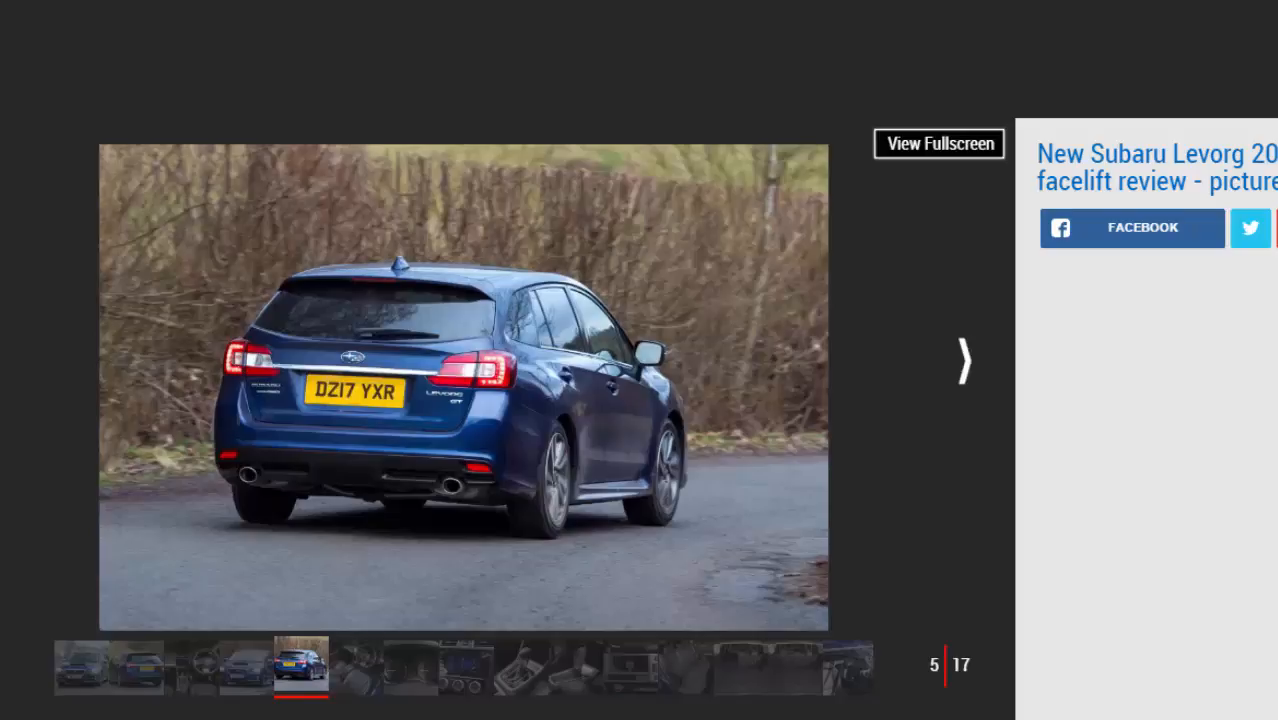
click(959, 360)
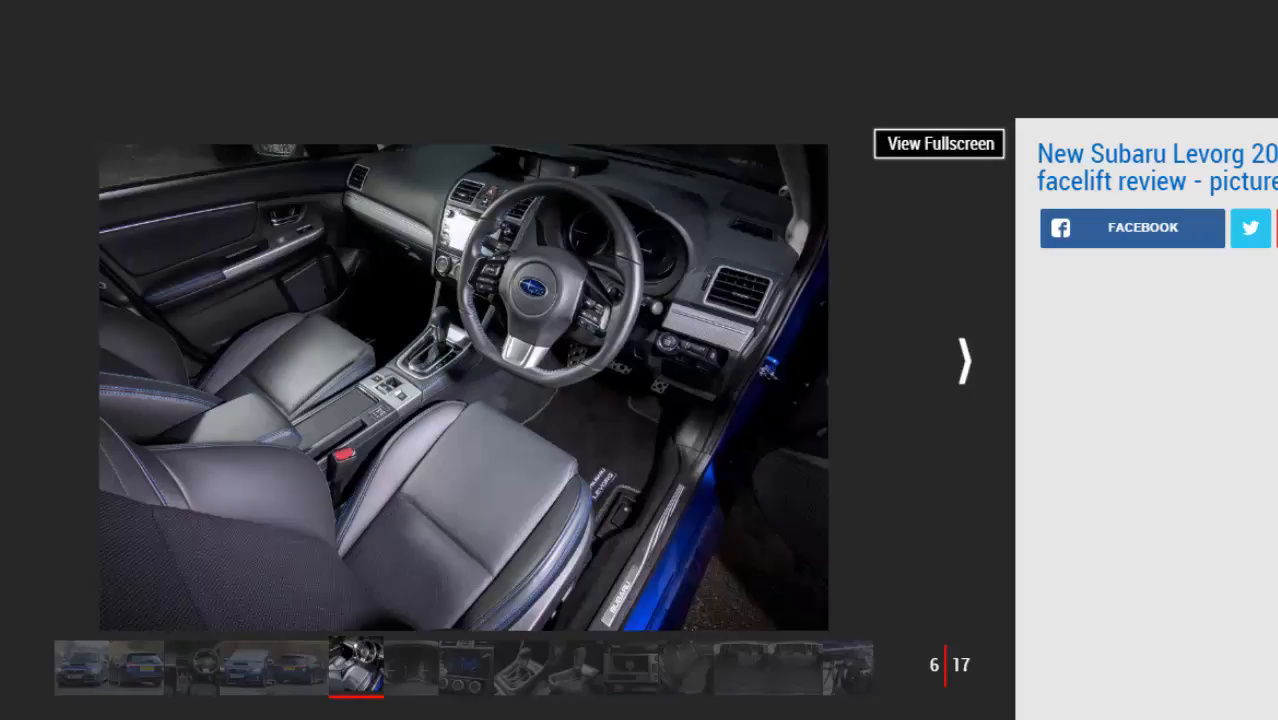
click(962, 359)
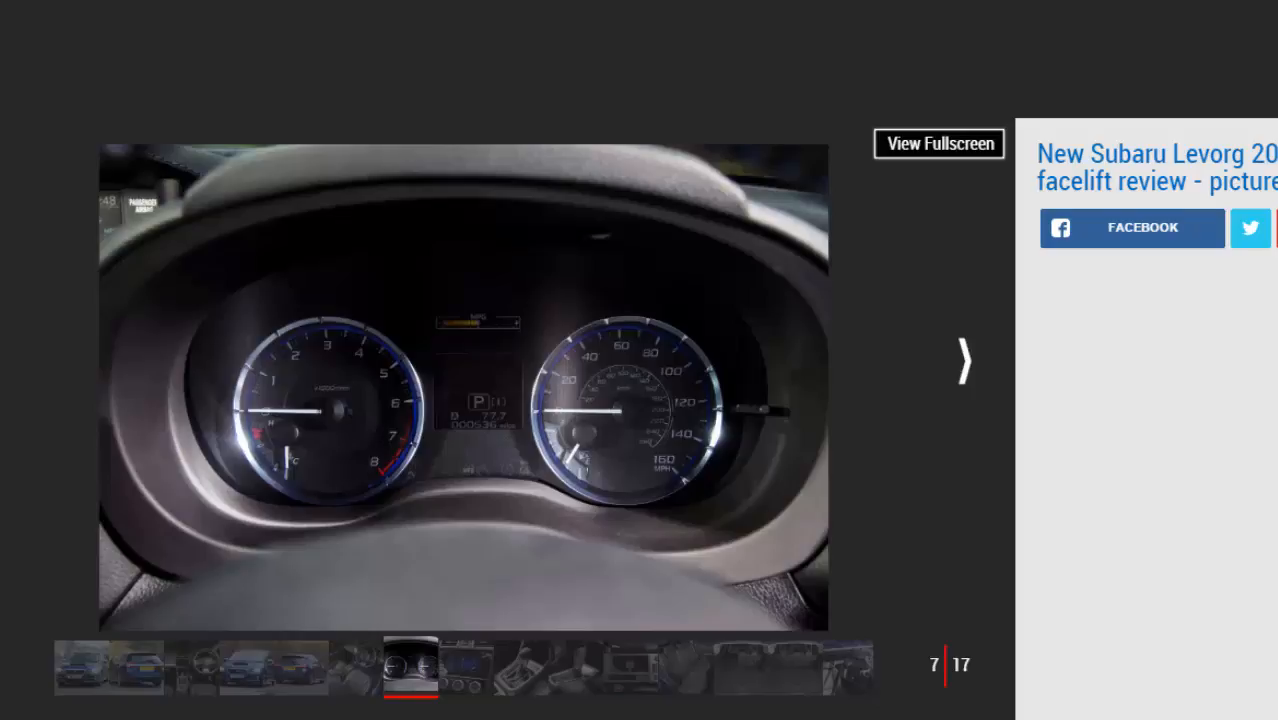
Step through the touchscreen and gear selector photos to photo 10 of 17.
click(963, 360)
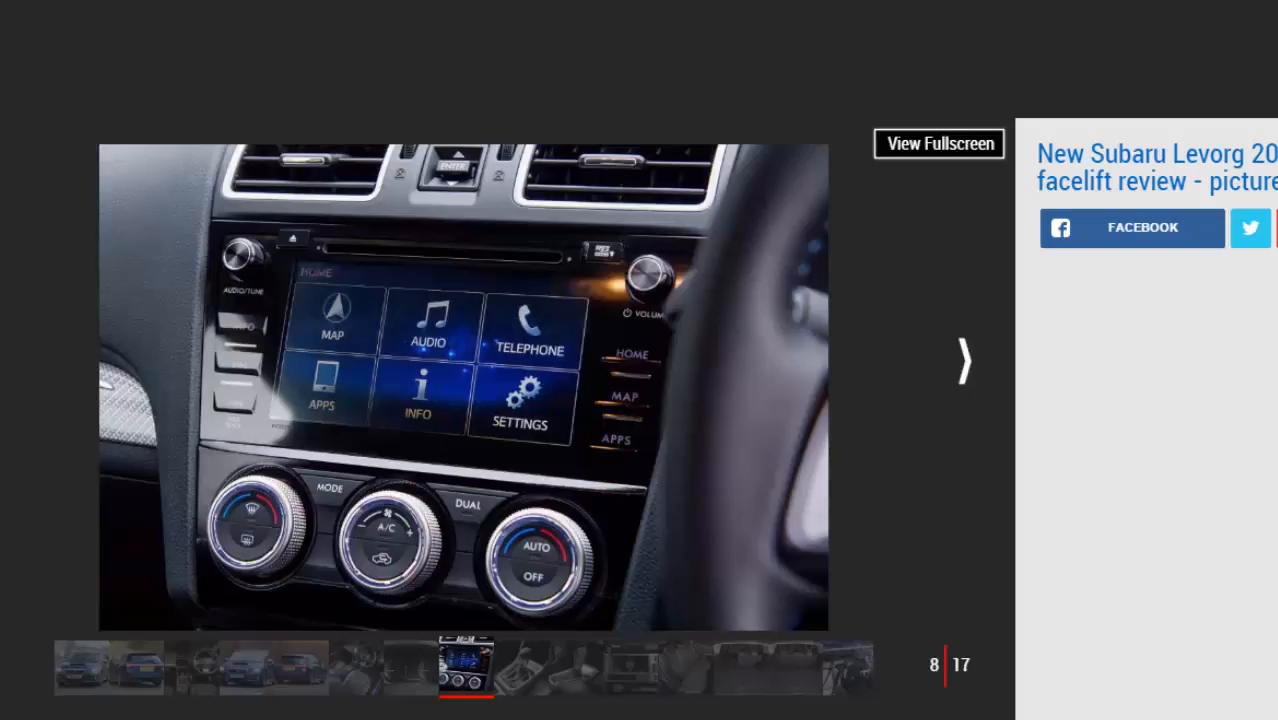
click(963, 360)
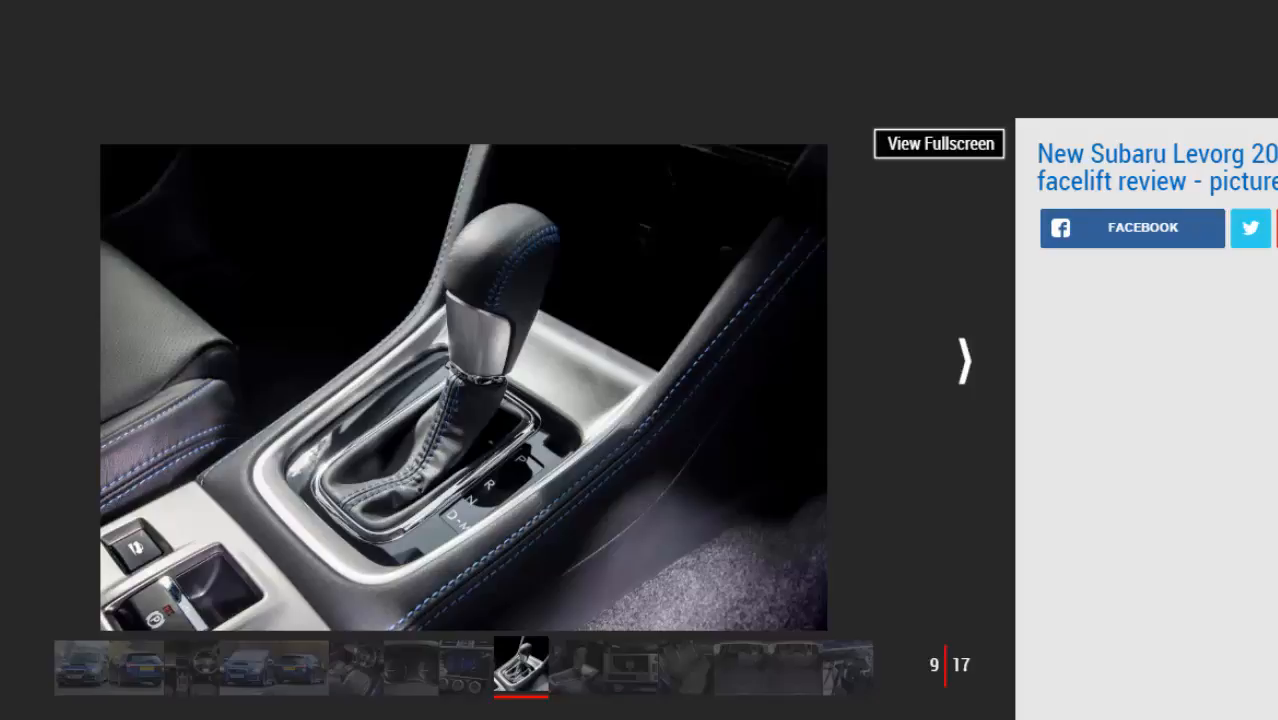
click(962, 360)
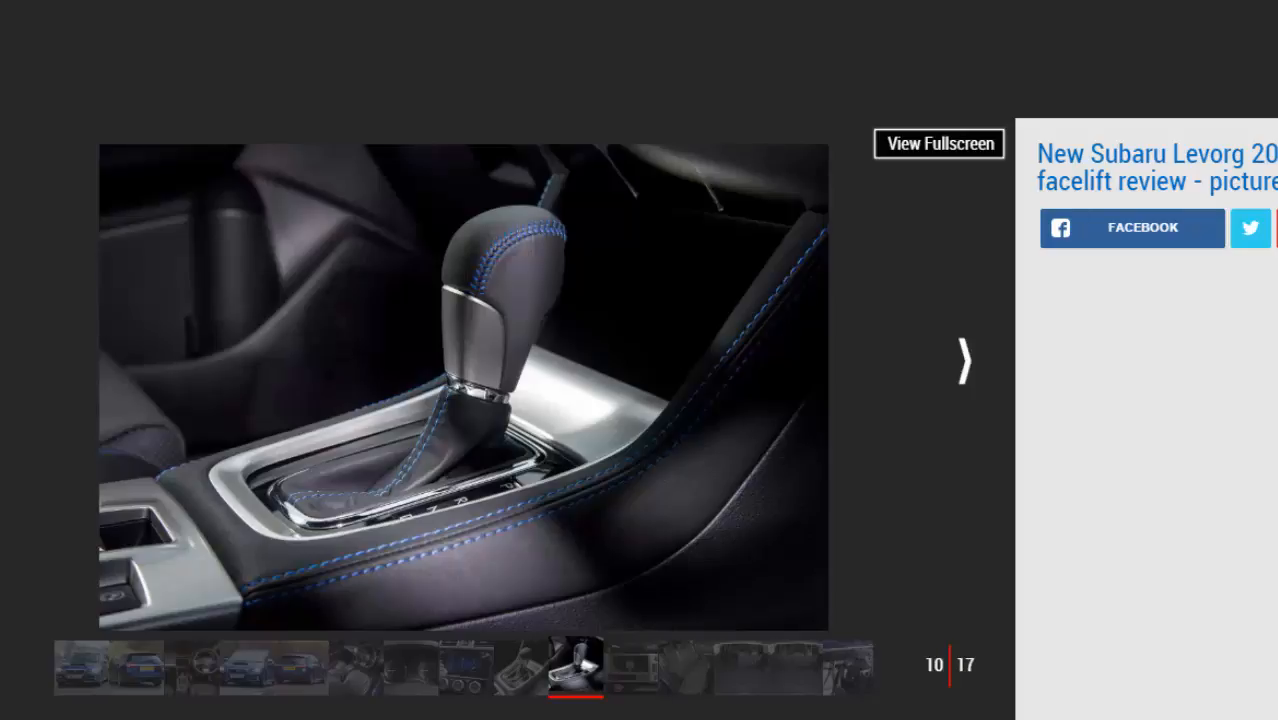
Advance through the cupholder and rear seat photos to photo 13, the boot.
click(962, 360)
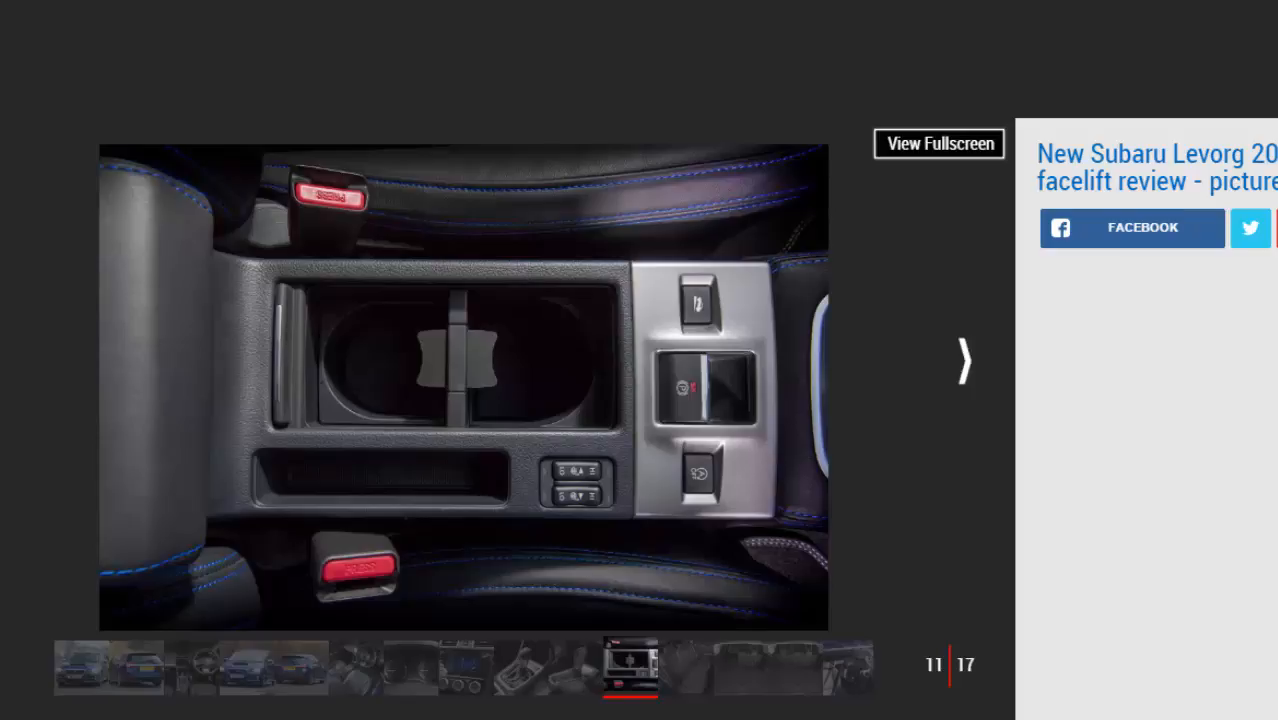
click(960, 360)
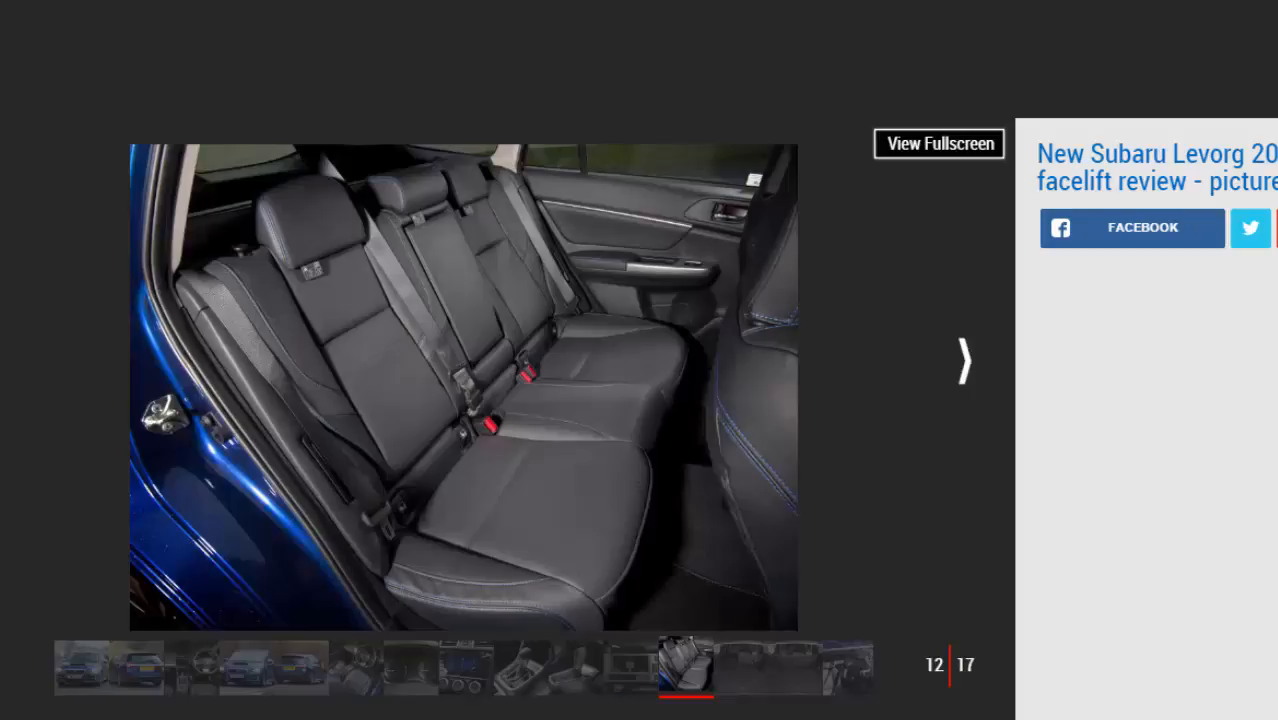
click(961, 360)
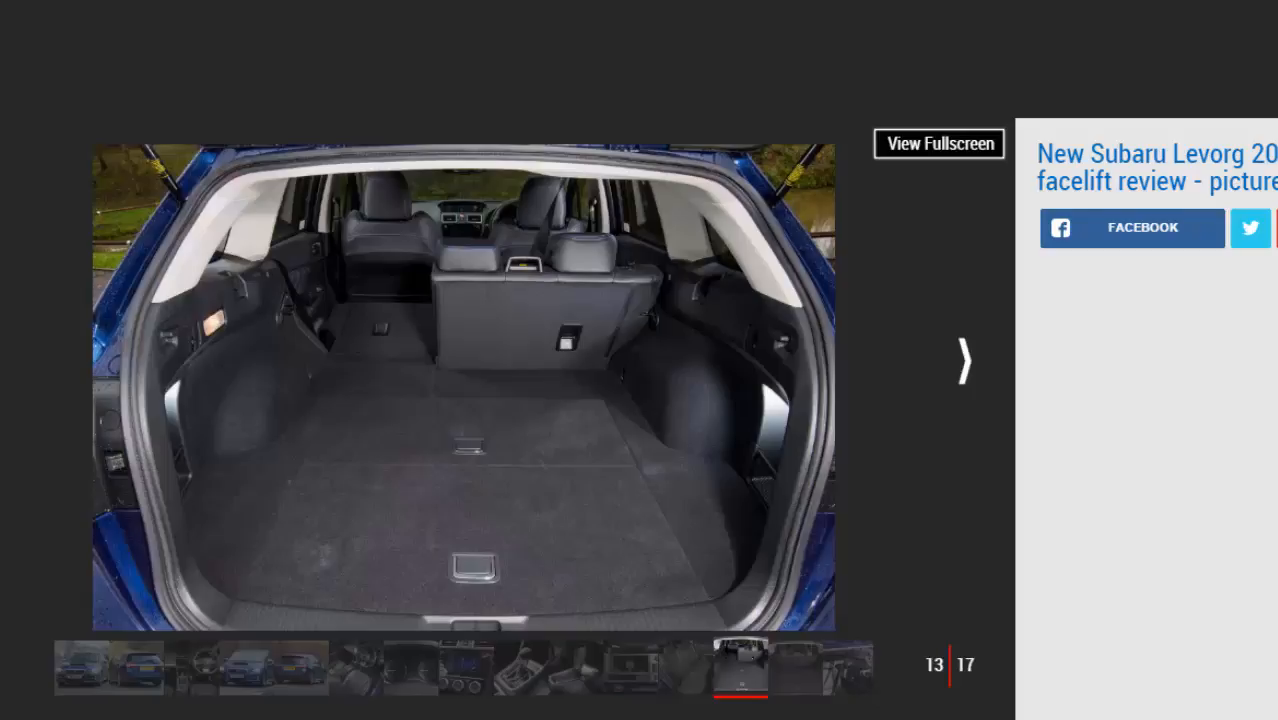
Step through photos 14–16: boot with seats up, windscreen cameras, bonnet scoop.
click(963, 360)
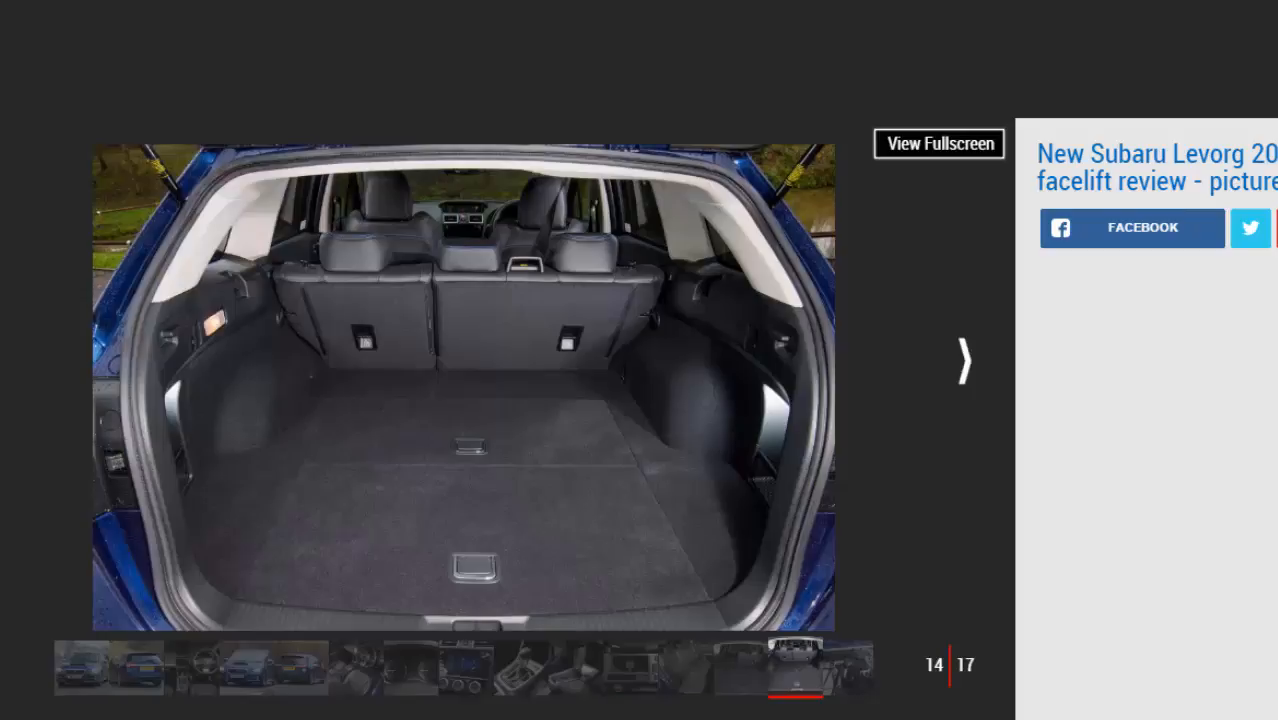
click(963, 361)
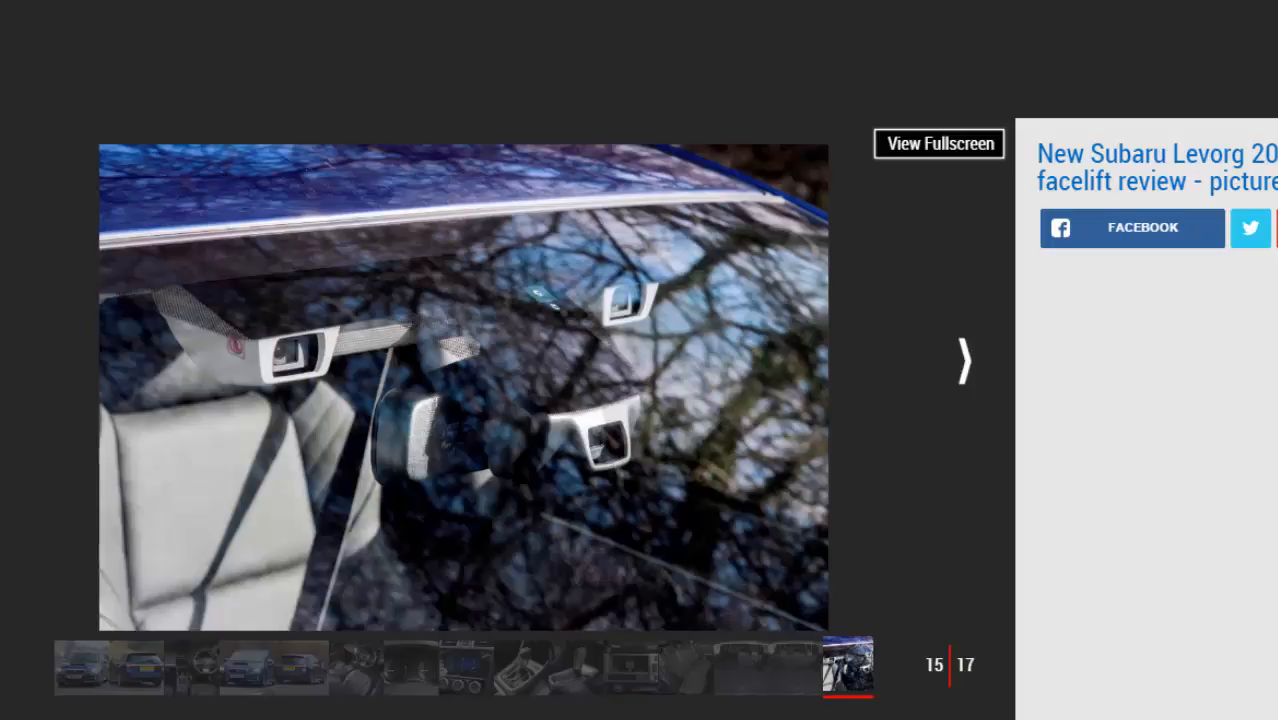
click(962, 360)
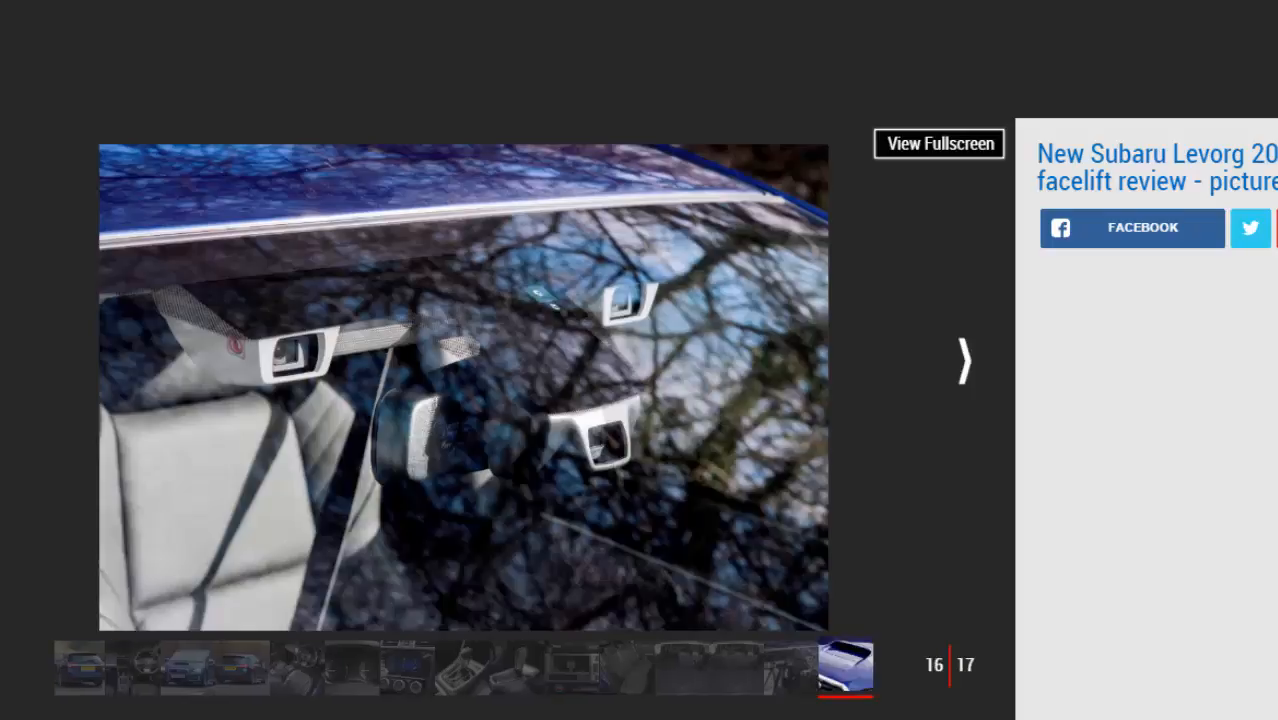
click(963, 360)
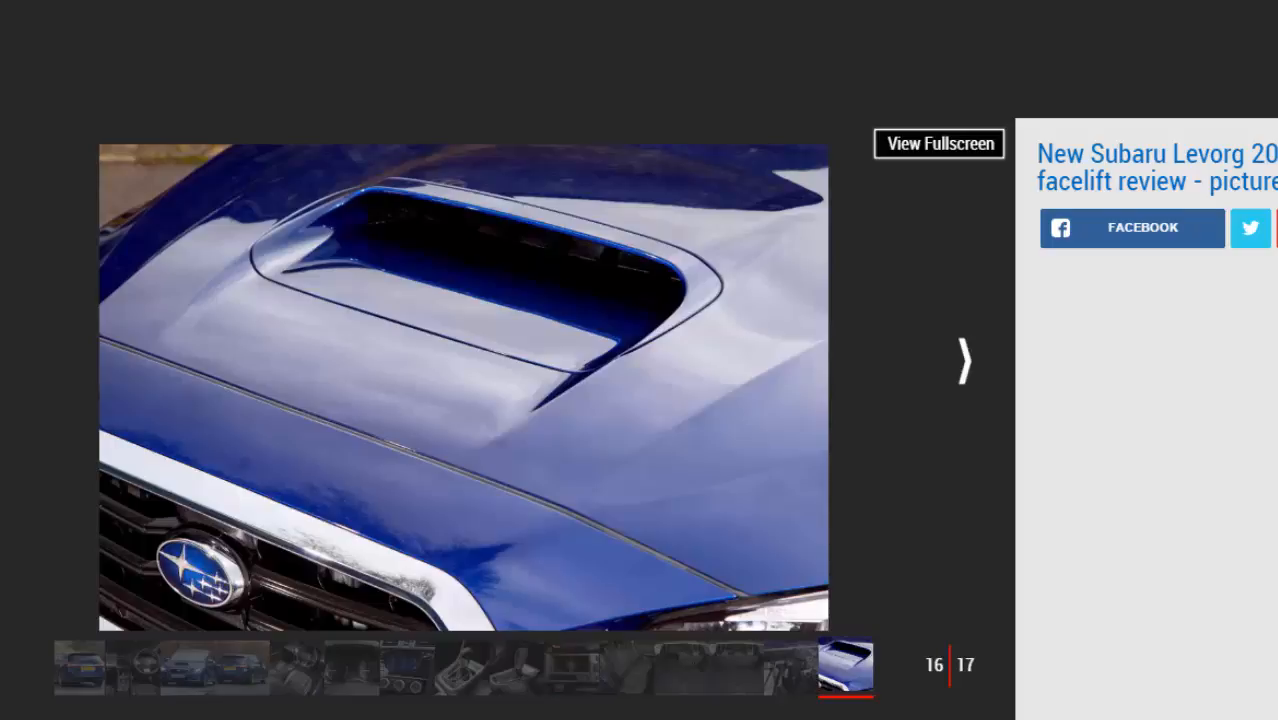
Close the gallery and scroll the article down to the Key specs table.
click(962, 360)
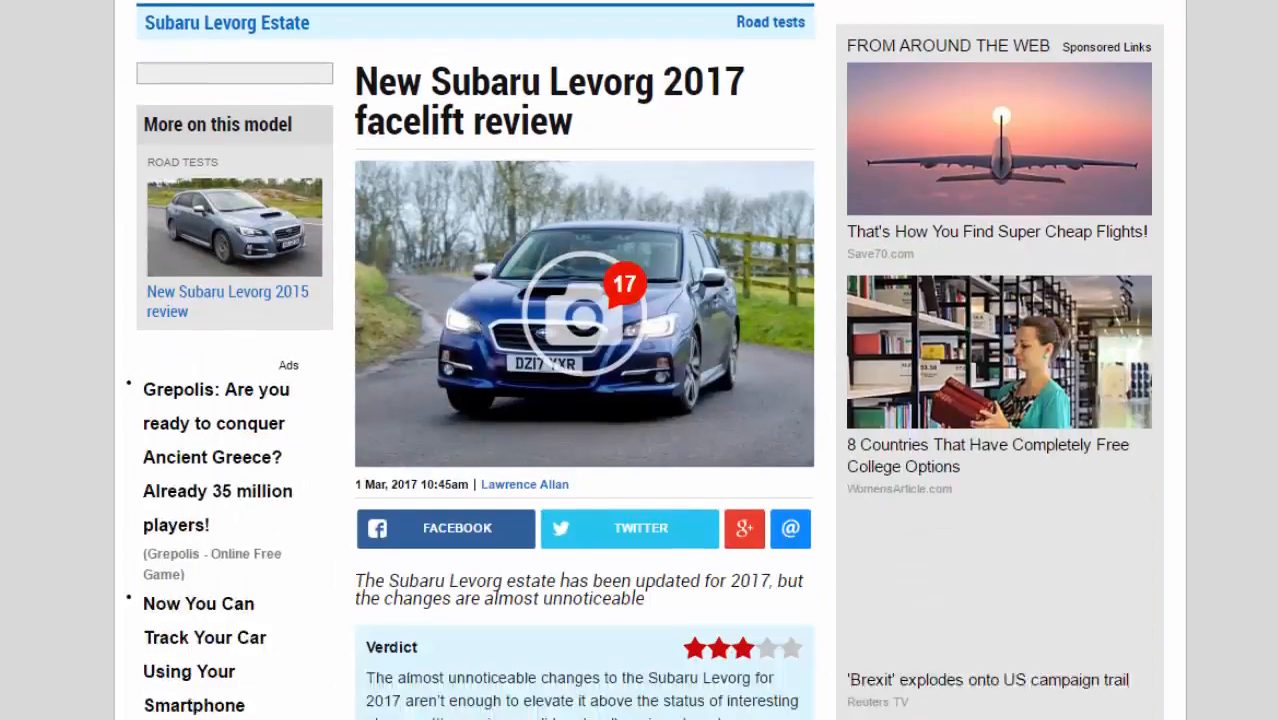
scroll(down, 3)
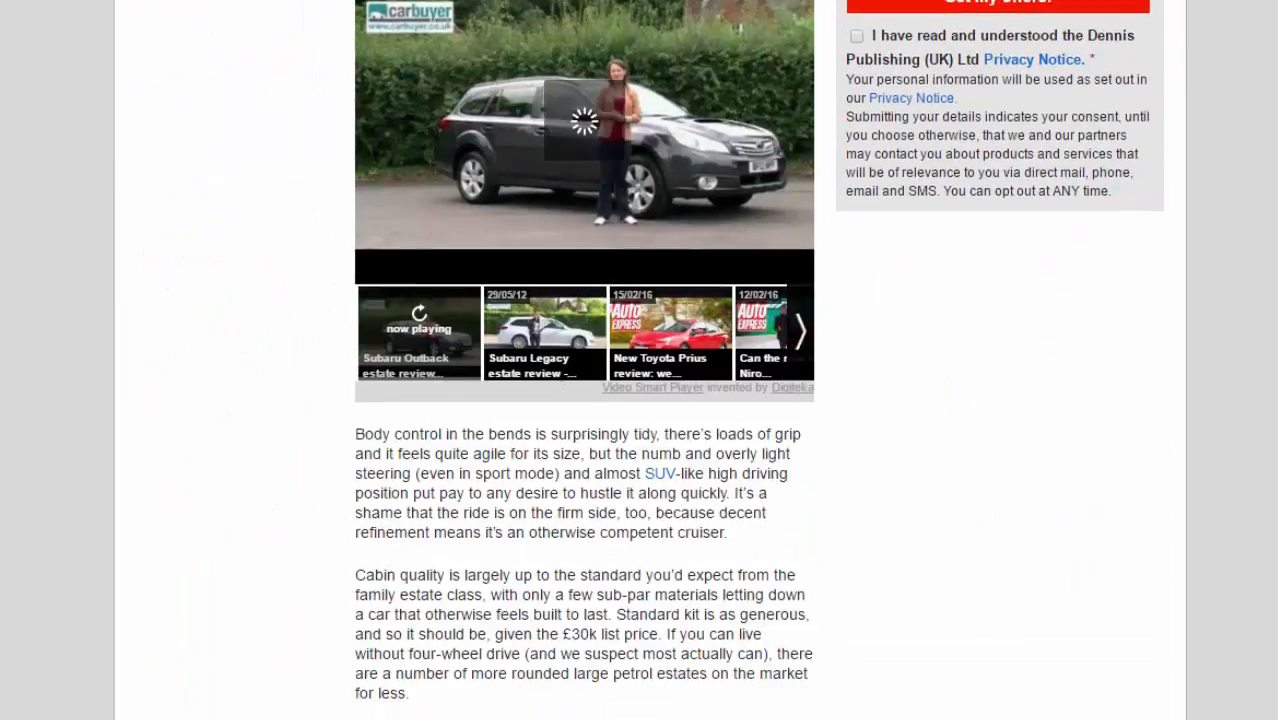
scroll(down, 3)
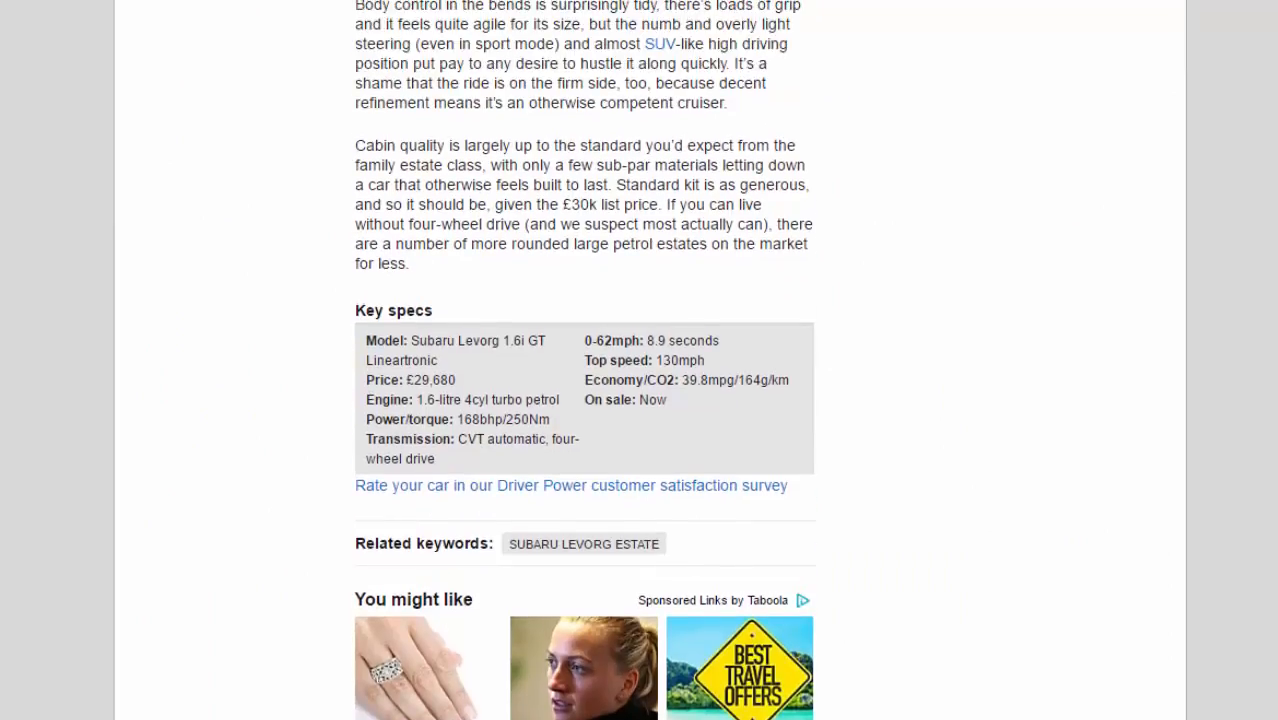